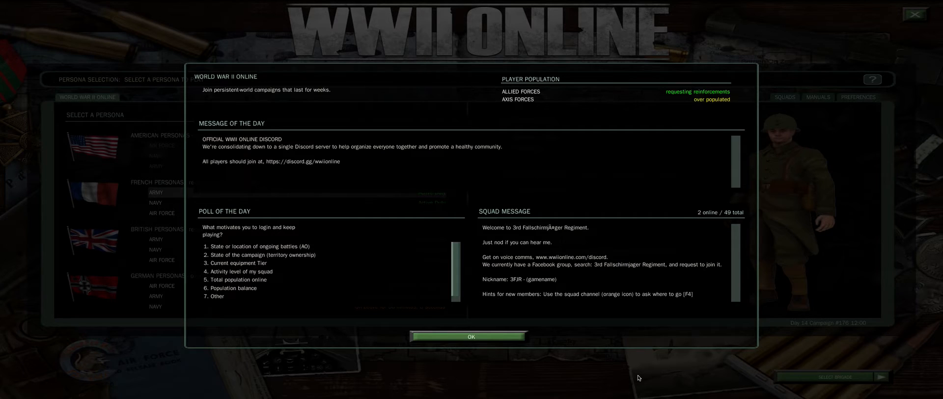
mouse_move(494, 80)
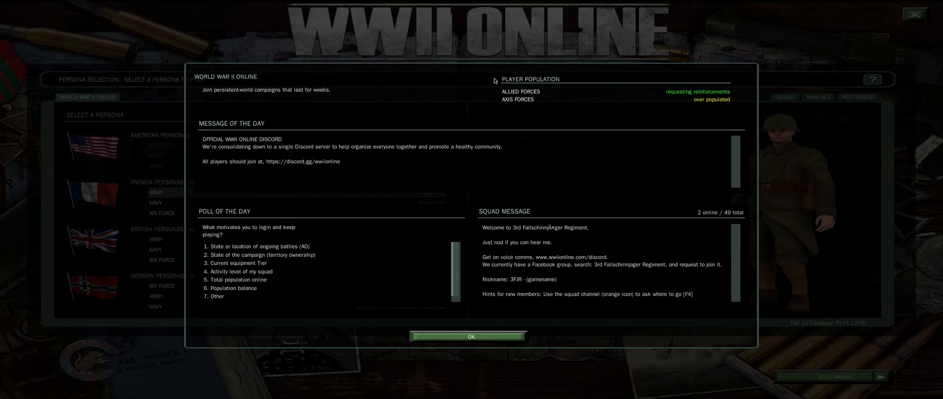
mouse_move(499, 93)
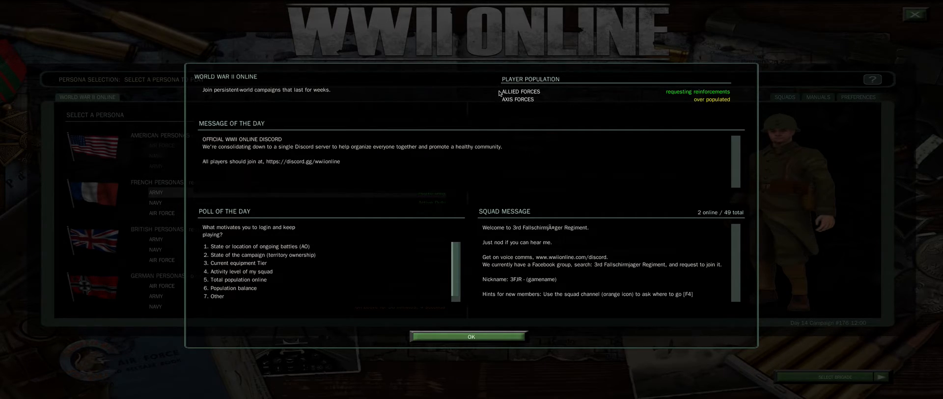
mouse_move(620, 120)
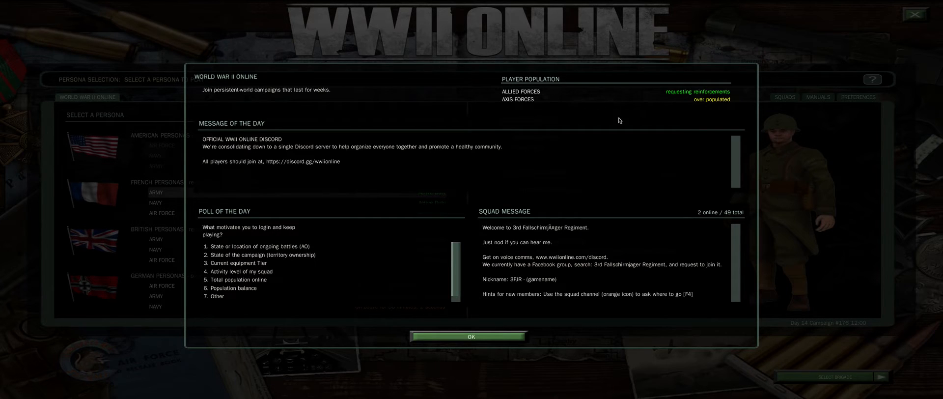
mouse_move(732, 94)
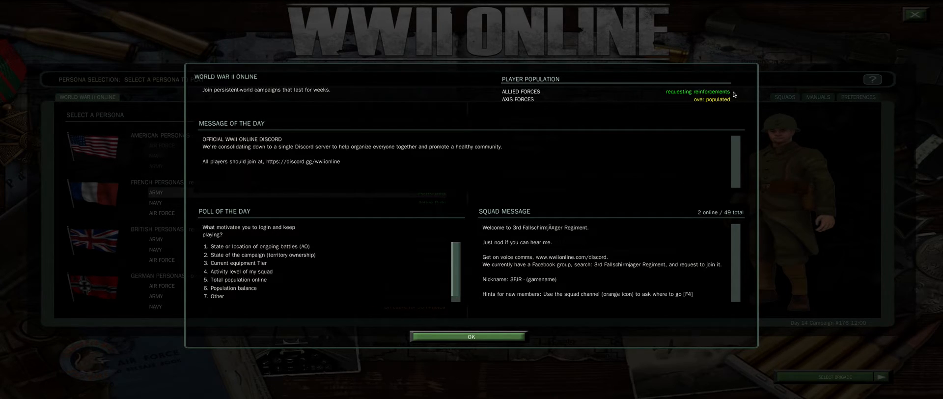
mouse_move(734, 101)
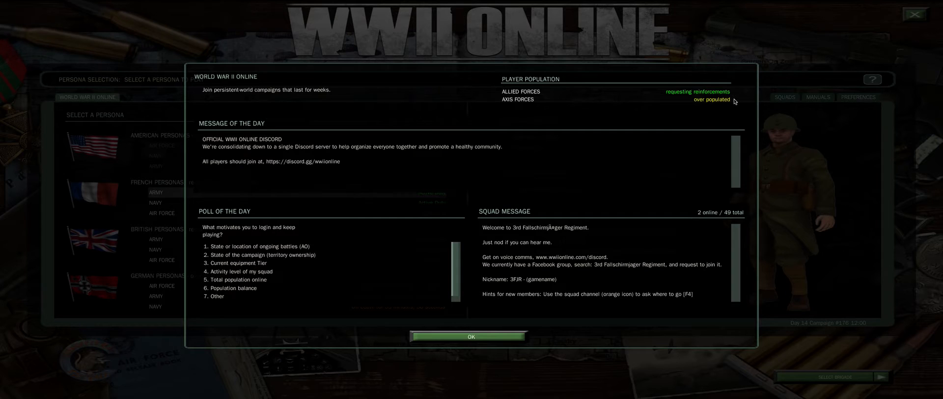
mouse_move(734, 105)
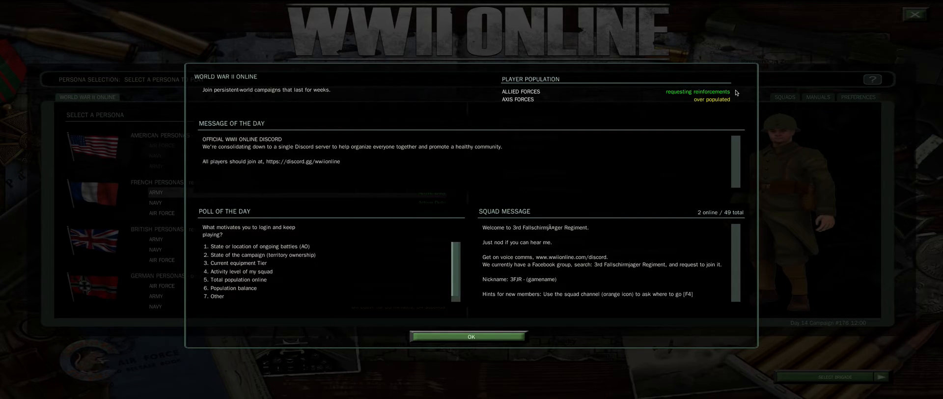
mouse_move(279, 126)
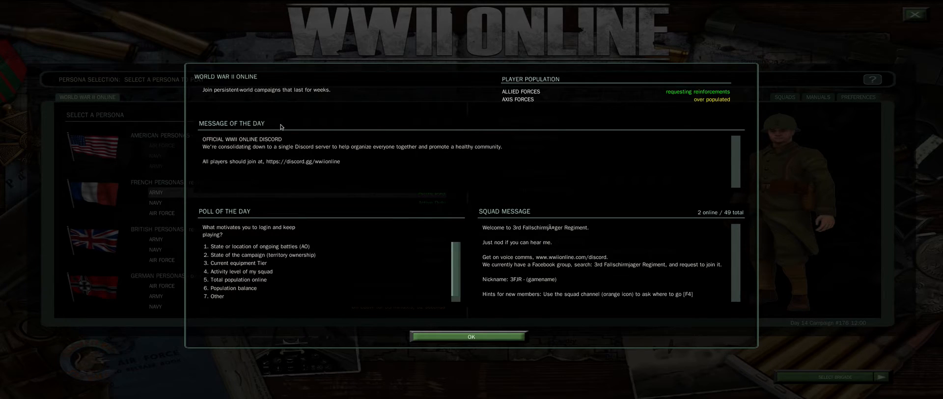
mouse_move(197, 126)
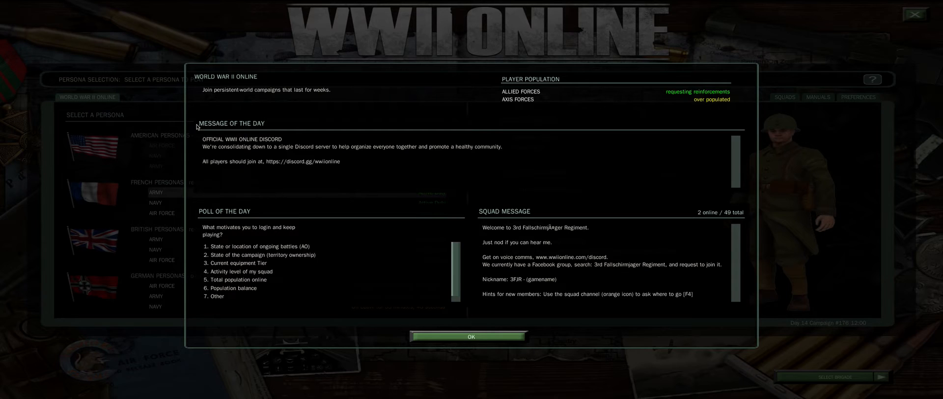
mouse_move(194, 221)
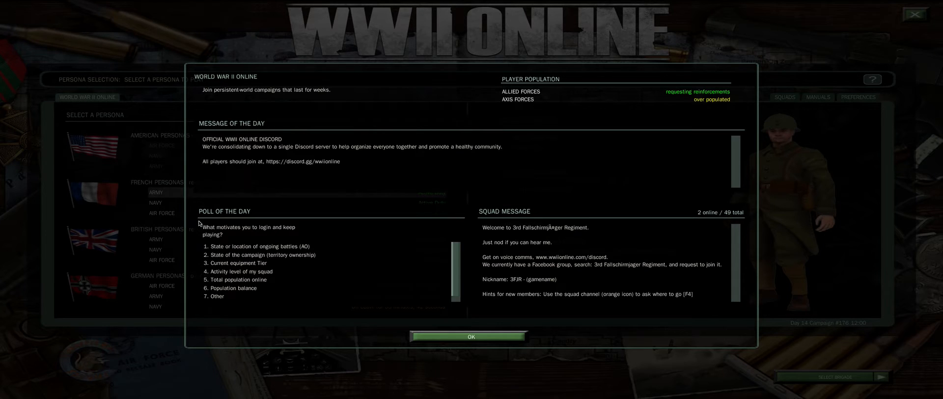
Pick 'State or location of ongoing battles (AO)' as the poll of the day answer
left_click(258, 246)
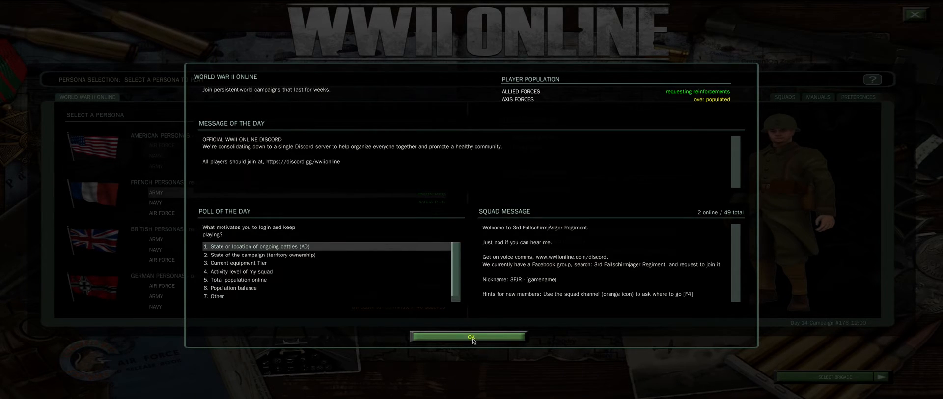
Dismiss the Message of the Day window, leaving the French Army persona selection visible
left_click(470, 335)
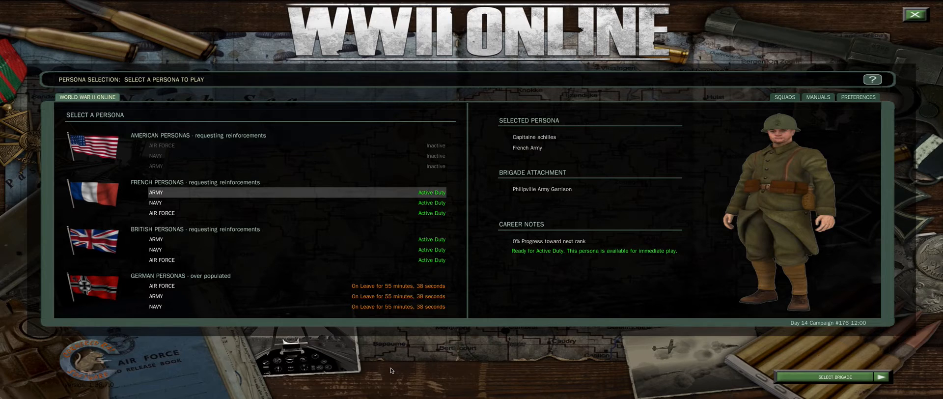
mouse_move(293, 346)
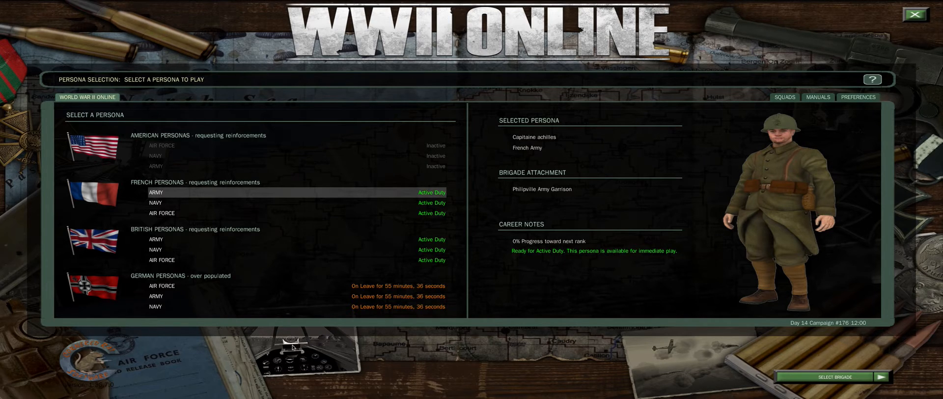
mouse_move(93, 245)
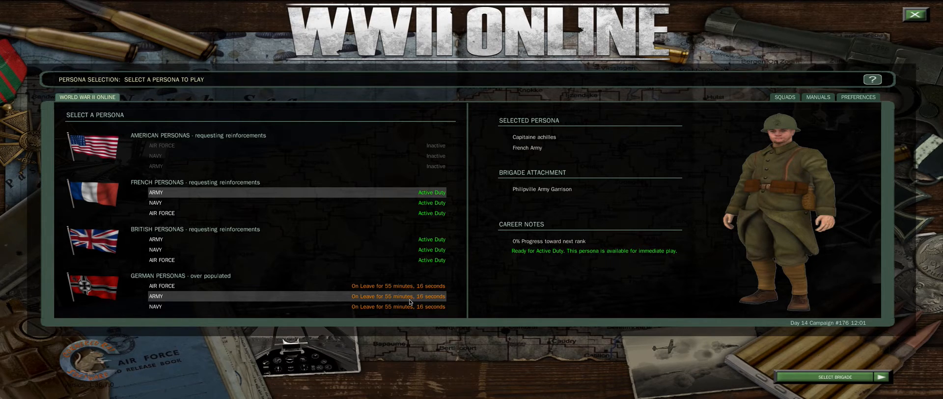
mouse_move(169, 227)
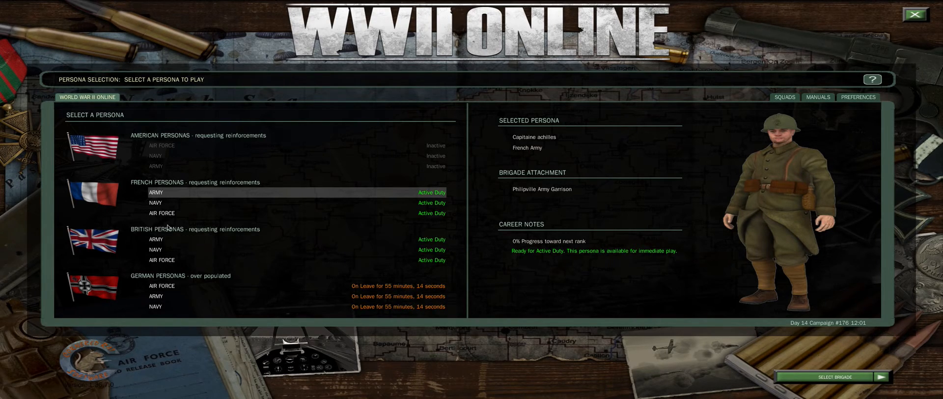
mouse_move(175, 195)
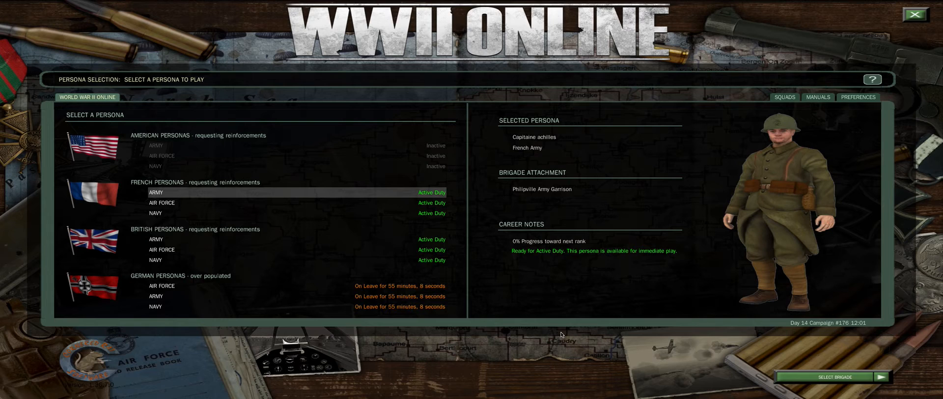
mouse_move(837, 380)
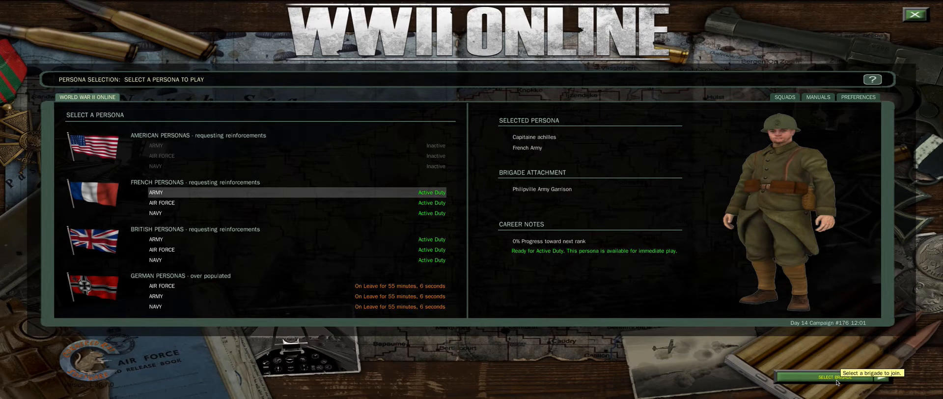
mouse_move(182, 194)
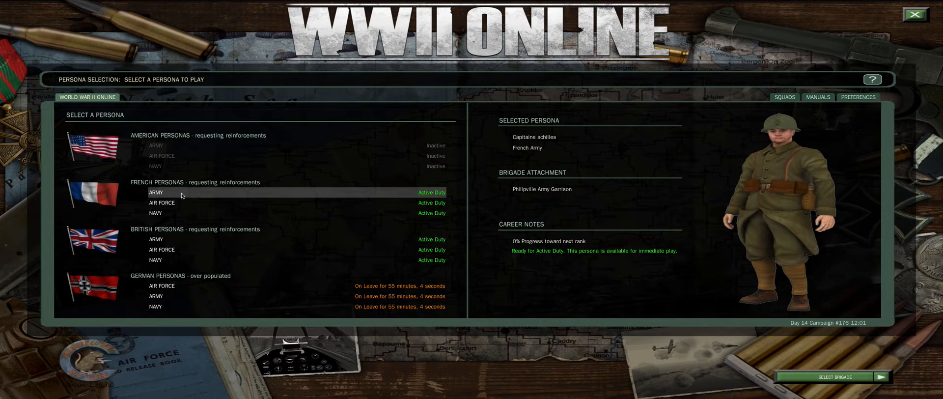
Continue with the French Army persona to its brigade's active missions list
left_click(831, 376)
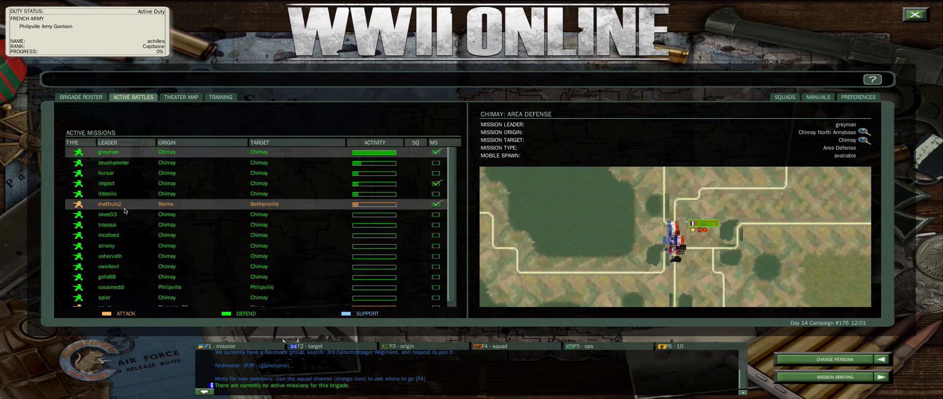
mouse_move(150, 193)
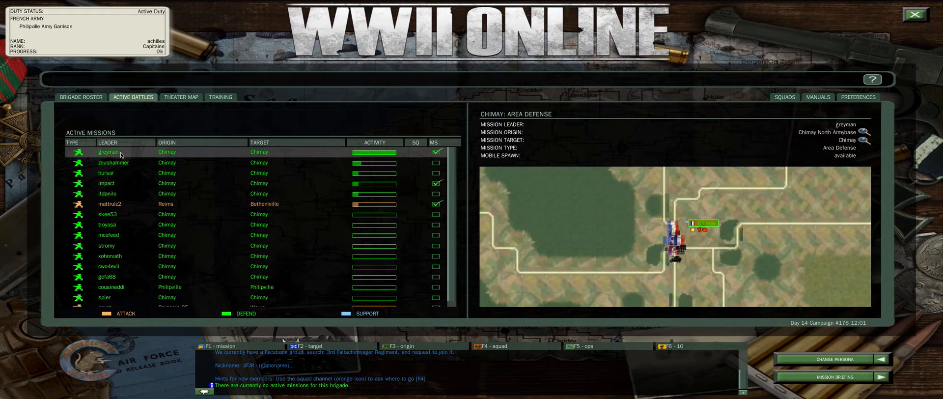
mouse_move(186, 154)
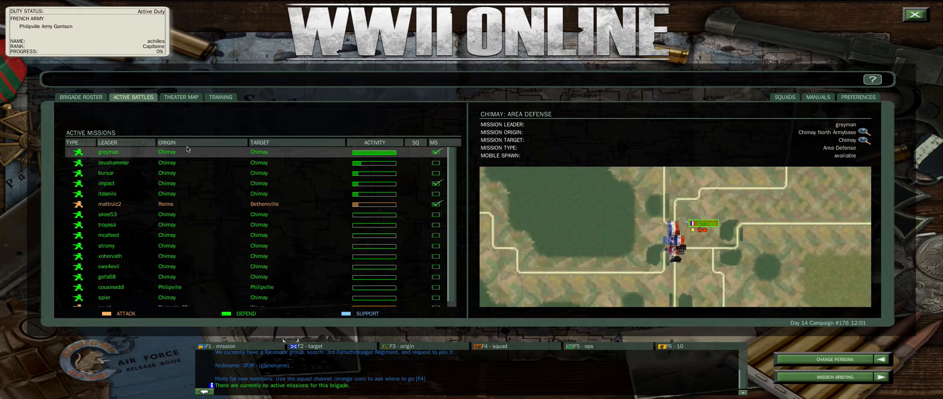
mouse_move(288, 158)
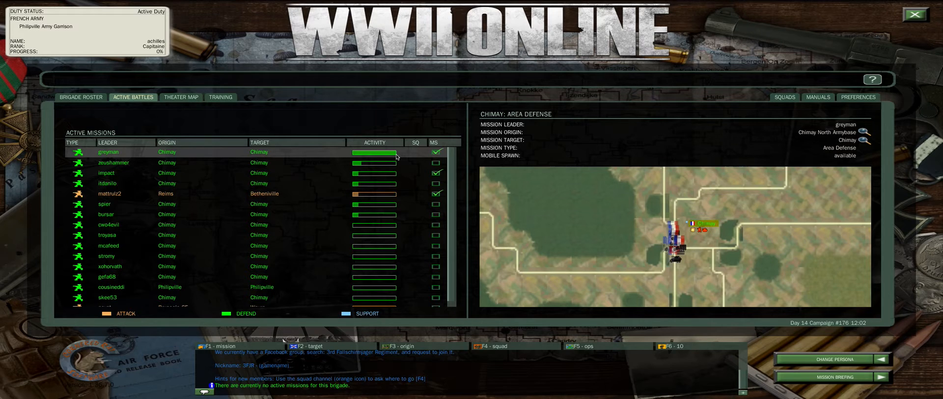
mouse_move(462, 289)
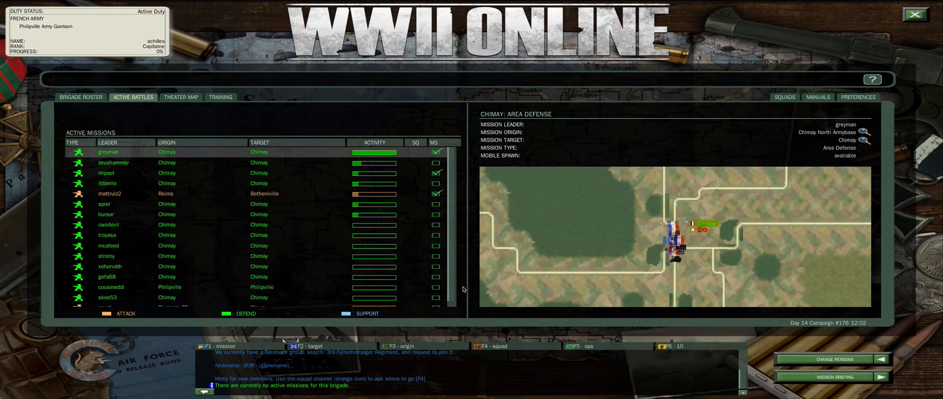
mouse_move(418, 154)
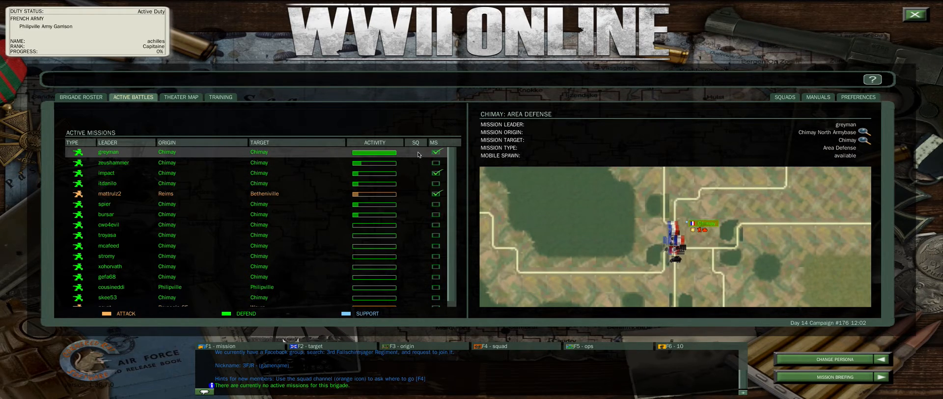
mouse_move(422, 154)
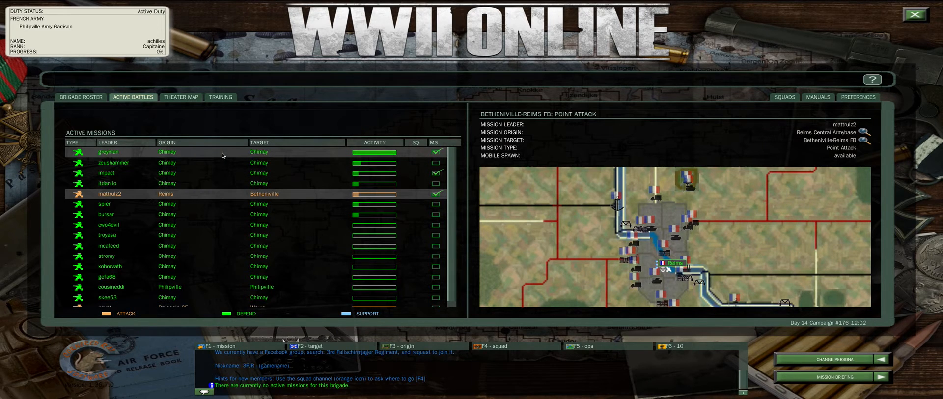
Reselect the Chimay Area Defense mission and switch to the frontline Theater Map
left_click(108, 151)
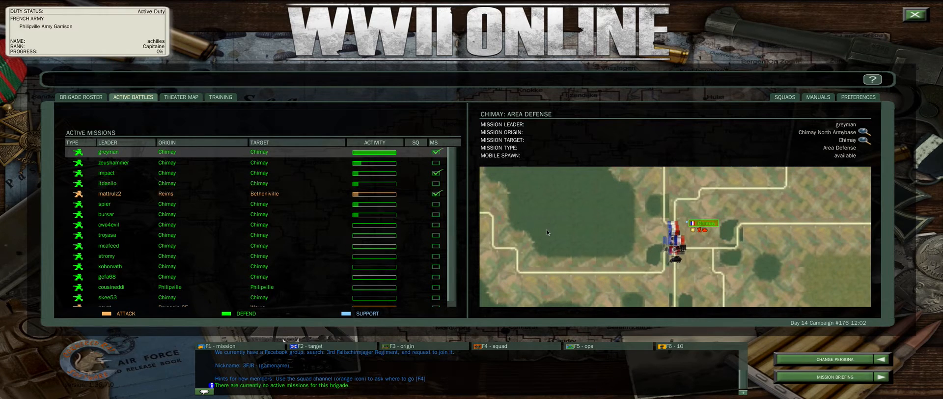
mouse_move(650, 236)
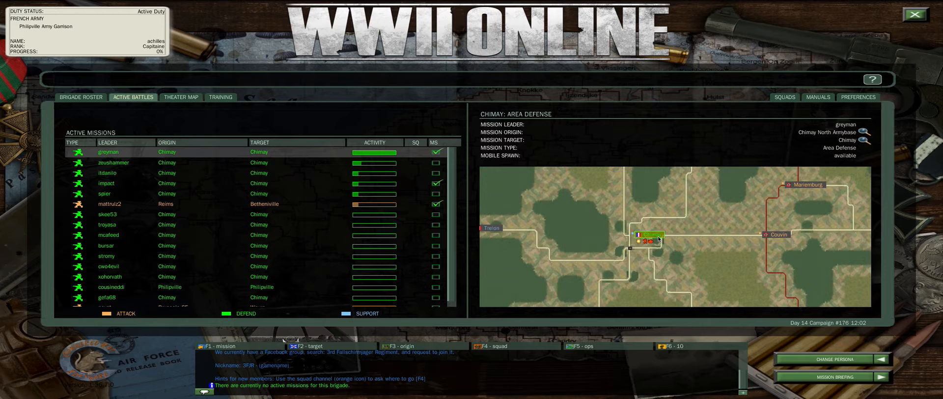
mouse_move(194, 88)
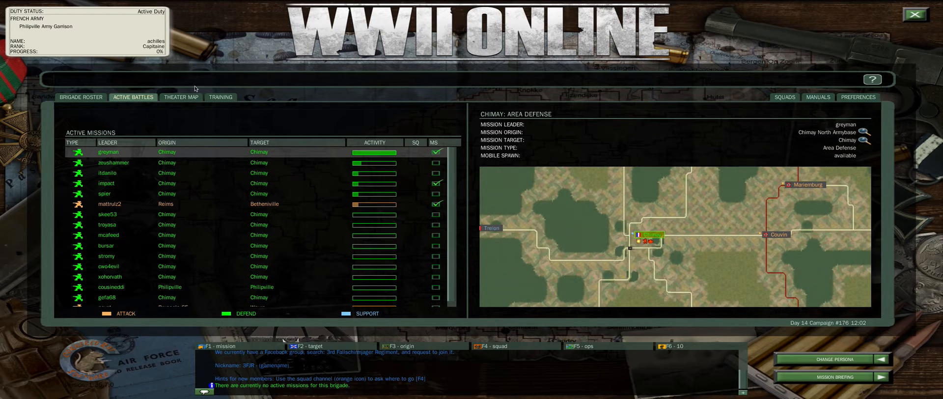
mouse_move(180, 97)
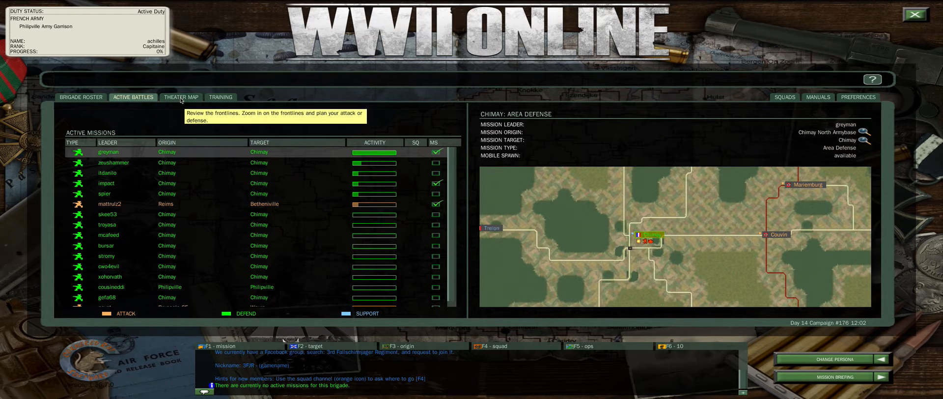
left_click(181, 97)
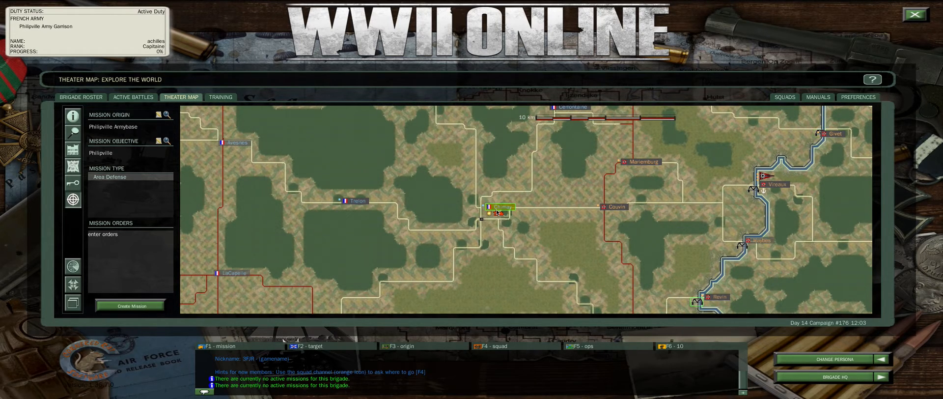
Join the French Army Chimay Army Garrison from Chimay's map context menu
right_click(494, 207)
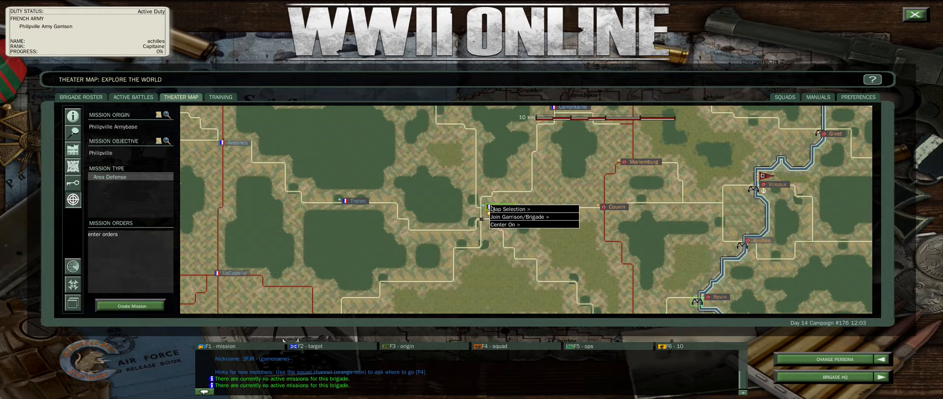
mouse_move(517, 216)
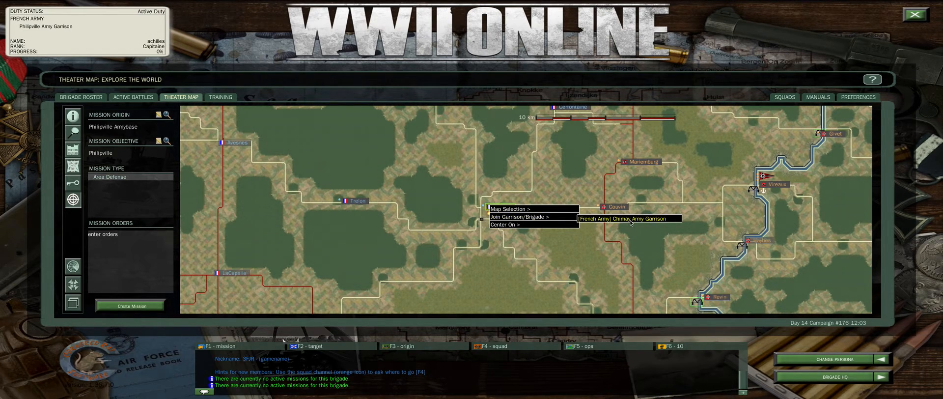
left_click(627, 218)
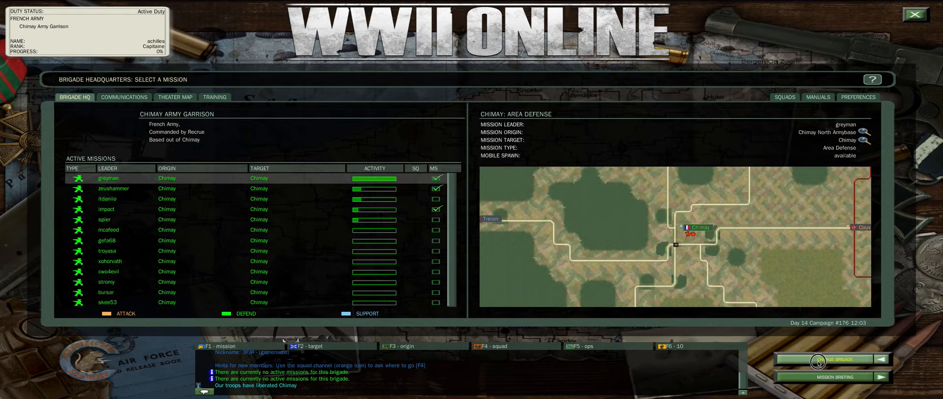
Join the Chimay Area Defense mission, arriving in the Chimay North Armybase ready room
left_click(132, 97)
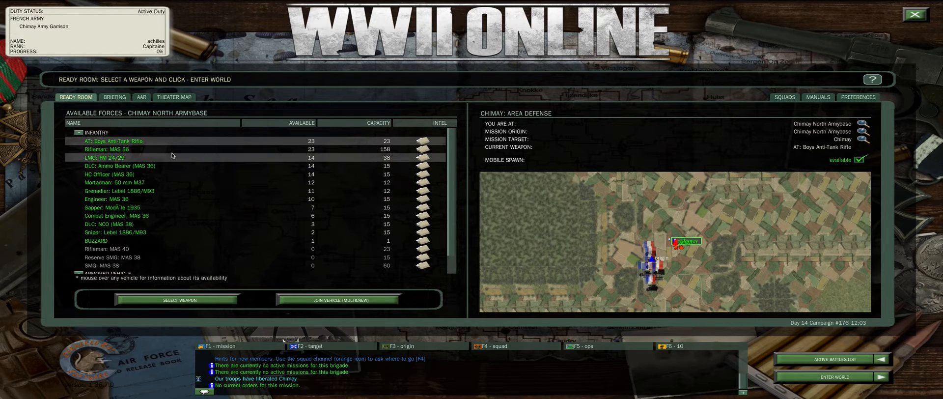
mouse_move(82, 104)
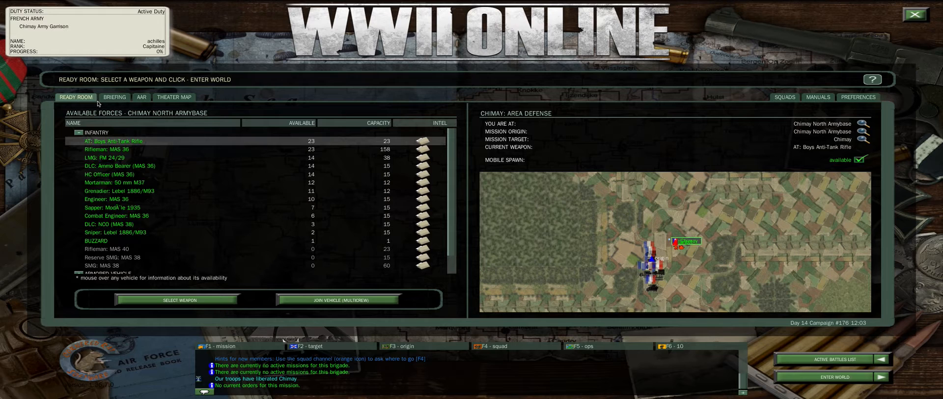
mouse_move(121, 145)
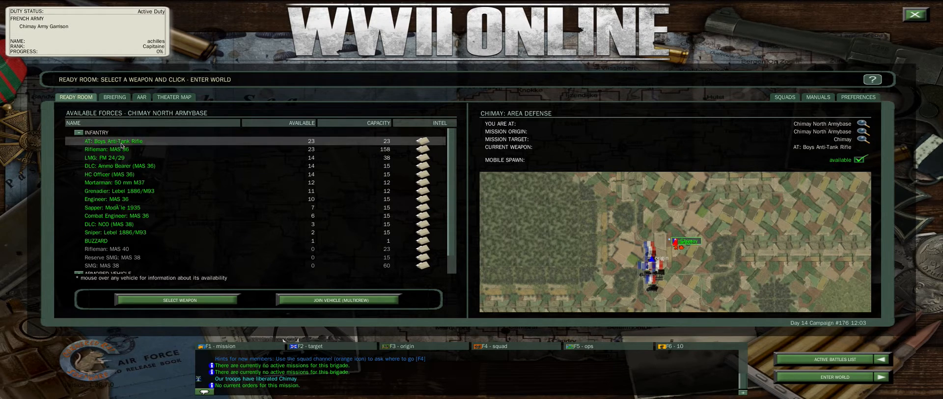
Reserve the Boys Anti-Tank Rifle, swap to the Engineer MAS 36, then cancel the reservation
left_click(178, 299)
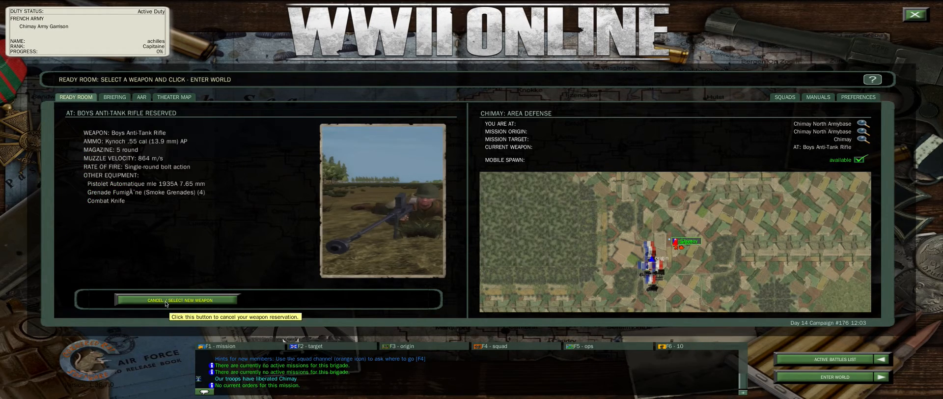
left_click(175, 300)
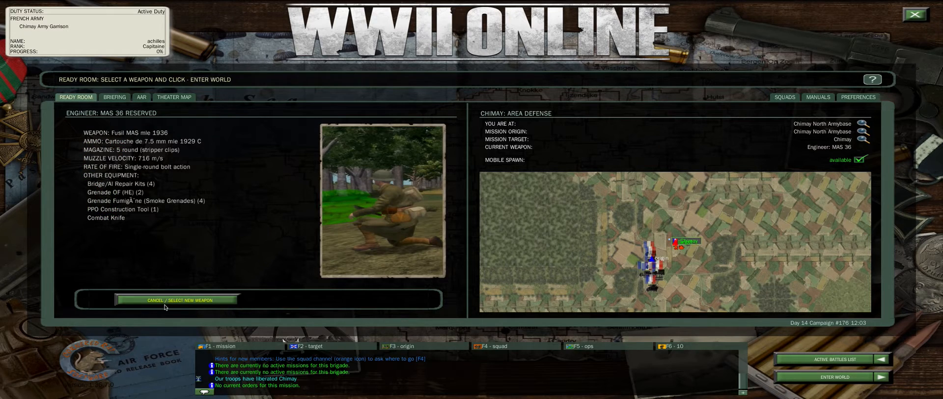
left_click(175, 299)
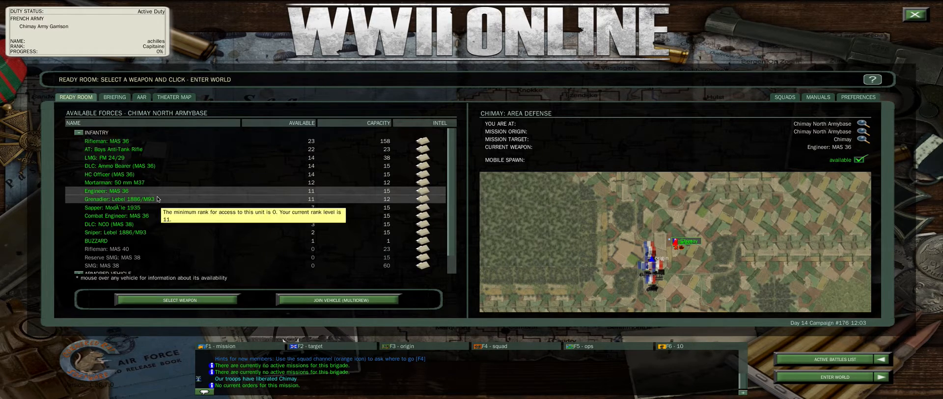
mouse_move(162, 195)
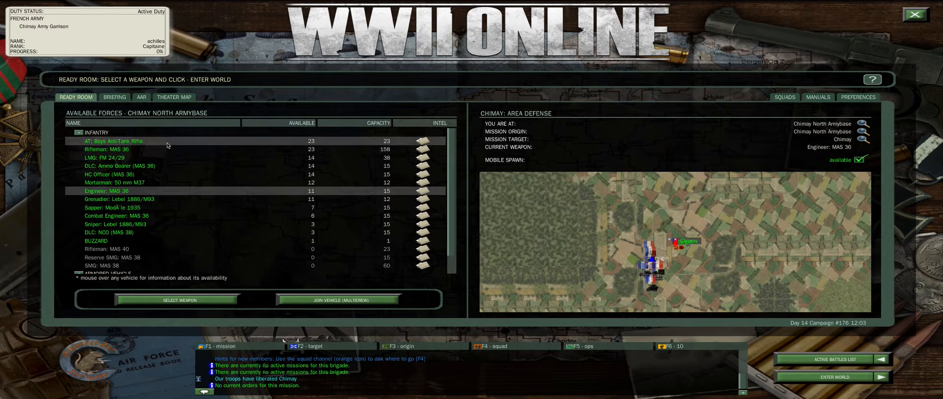
mouse_move(139, 165)
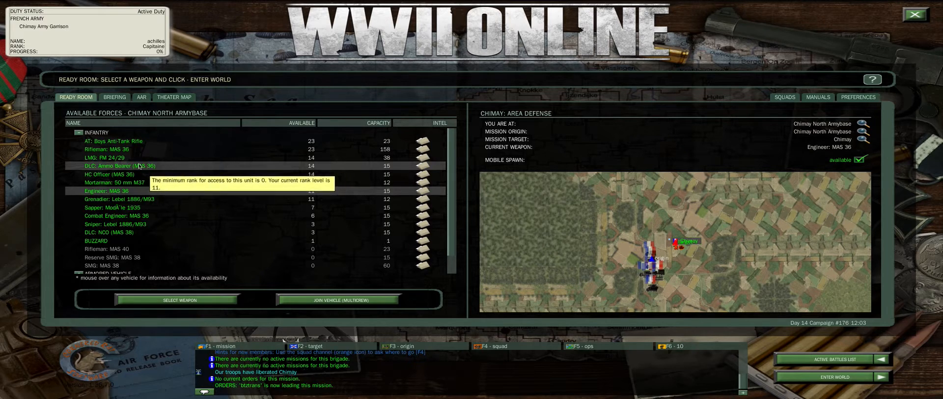
mouse_move(108, 157)
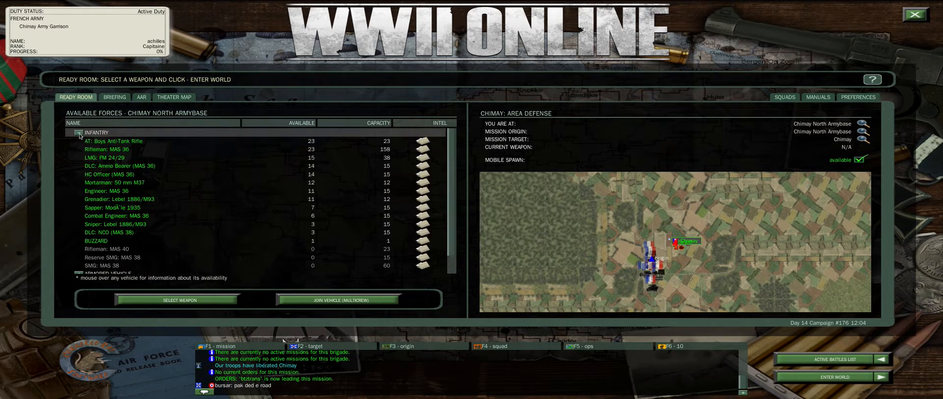
Browse the AA/AT gun and truck/hauler force categories, then collapse the categories again
left_click(79, 133)
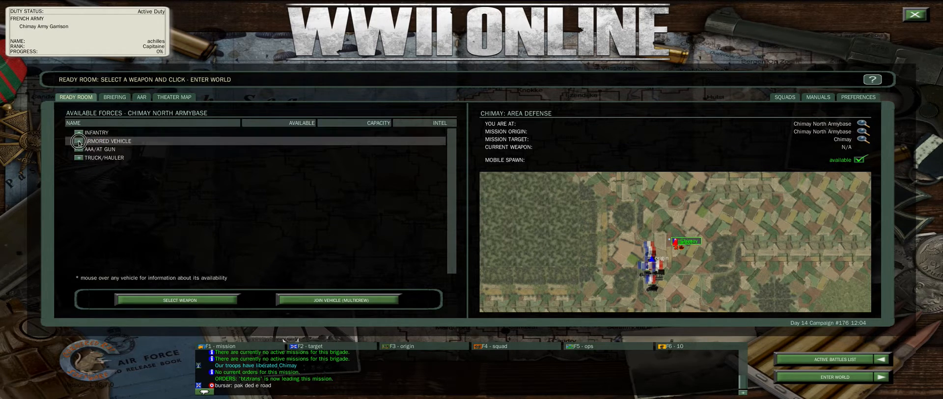
left_click(102, 150)
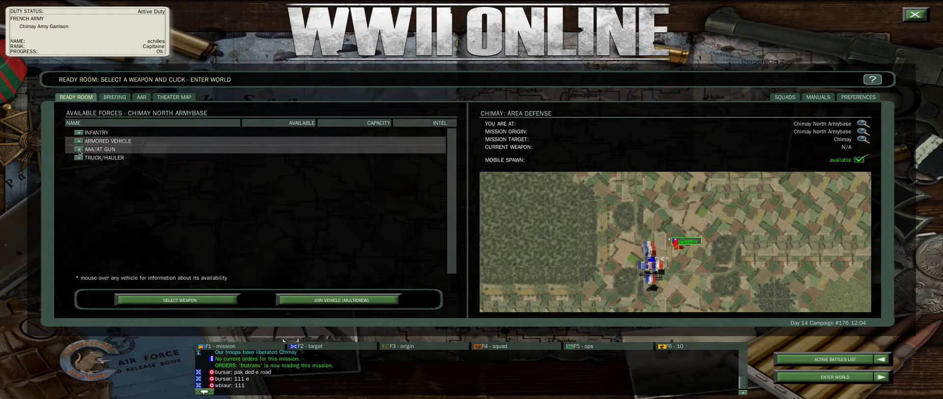
mouse_move(80, 153)
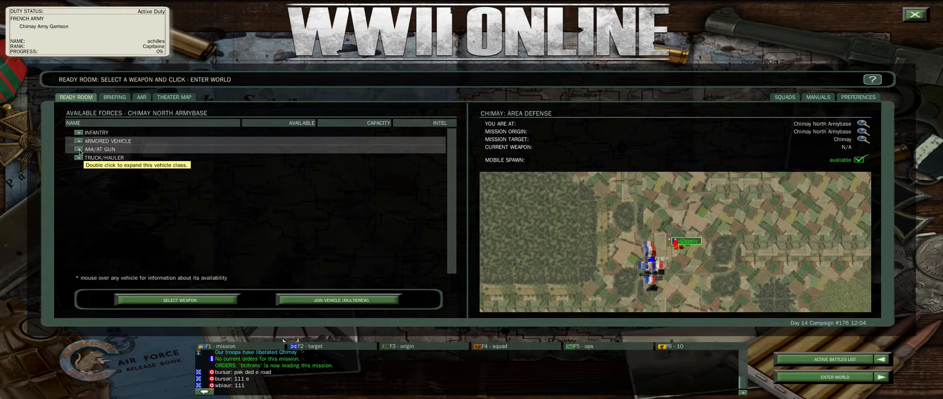
double_click(101, 149)
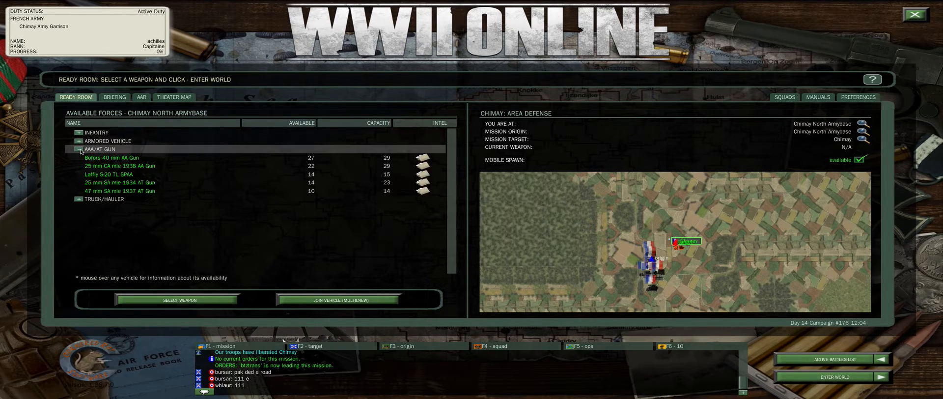
left_click(79, 159)
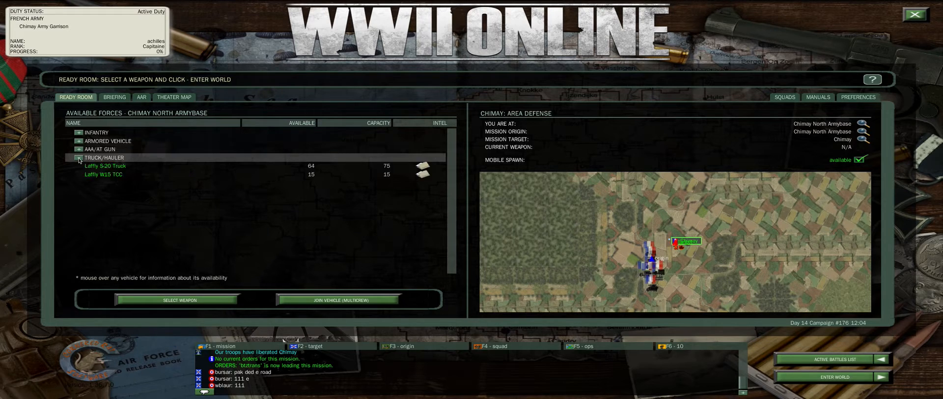
left_click(78, 157)
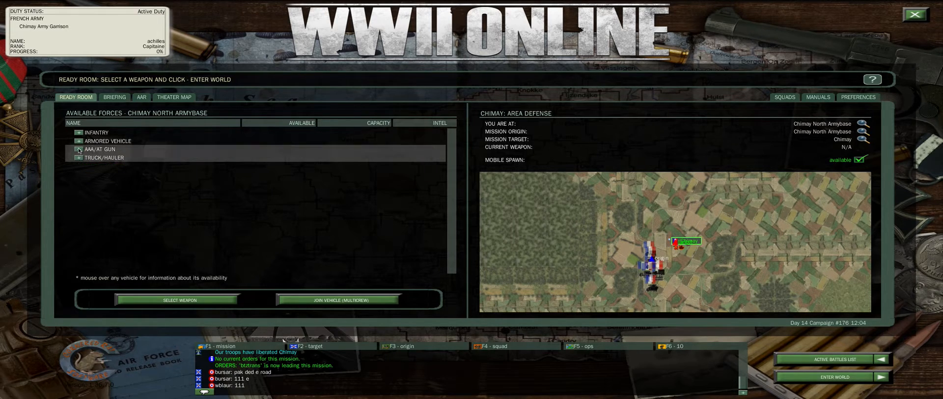
left_click(79, 132)
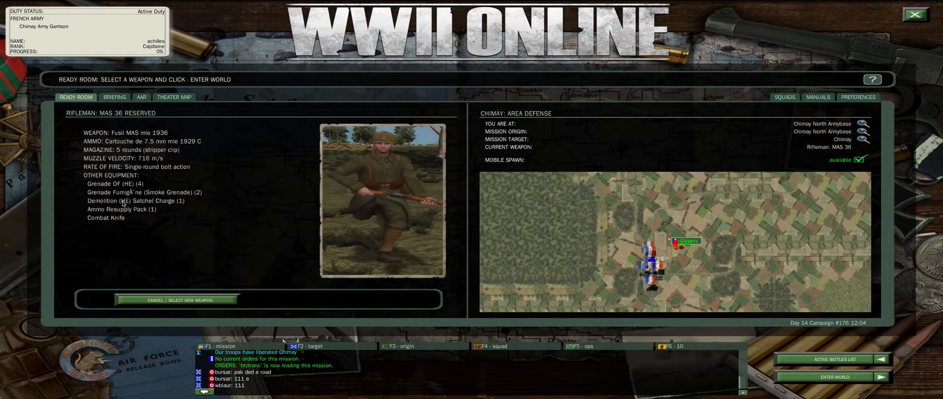
Reserve the Rifleman MAS 36 and enter the world at Chimay North Armybase
left_click(176, 300)
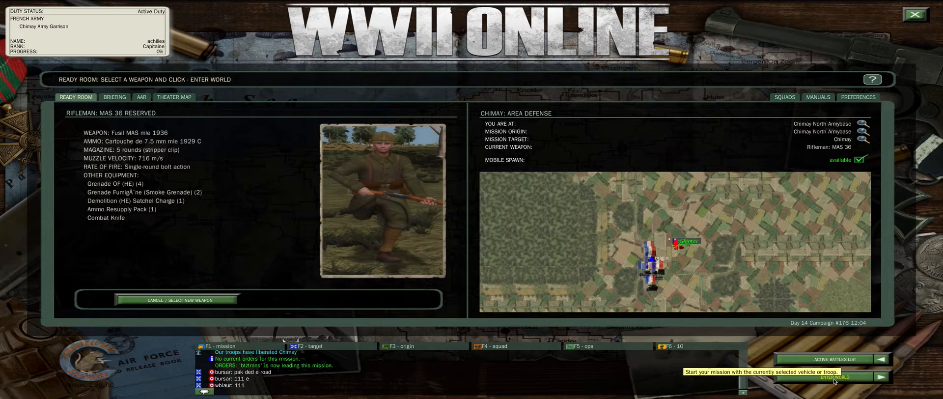
left_click(833, 377)
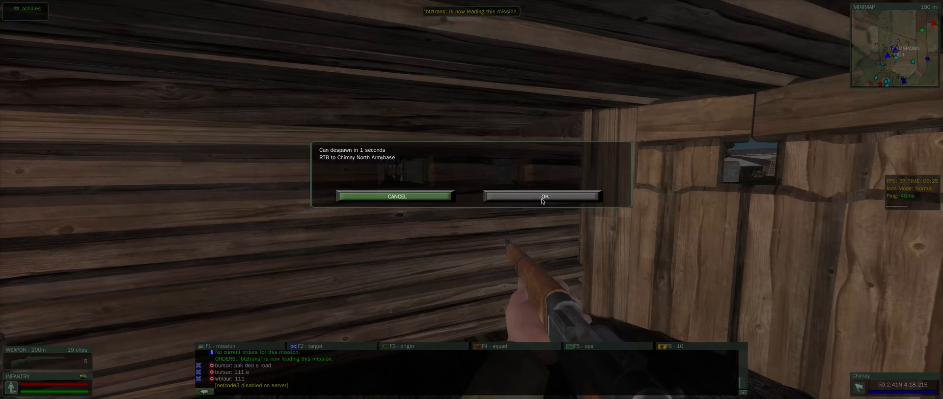
Confirm the despawn, returning the rifleman to Chimay North Armybase
left_click(543, 196)
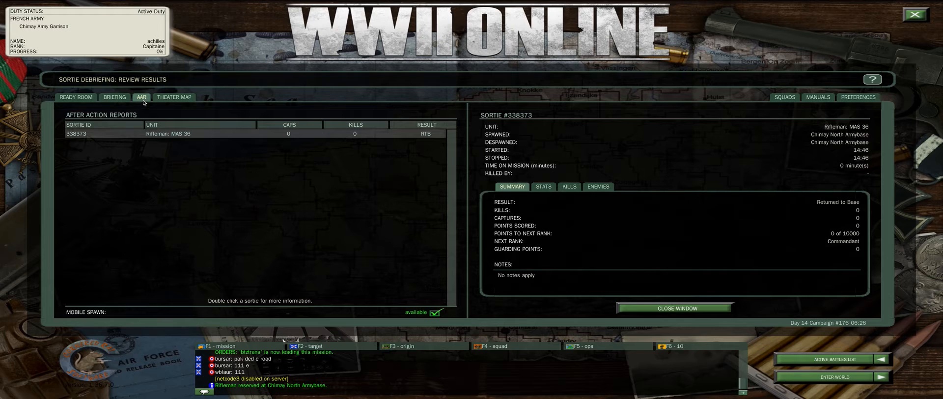
mouse_move(82, 141)
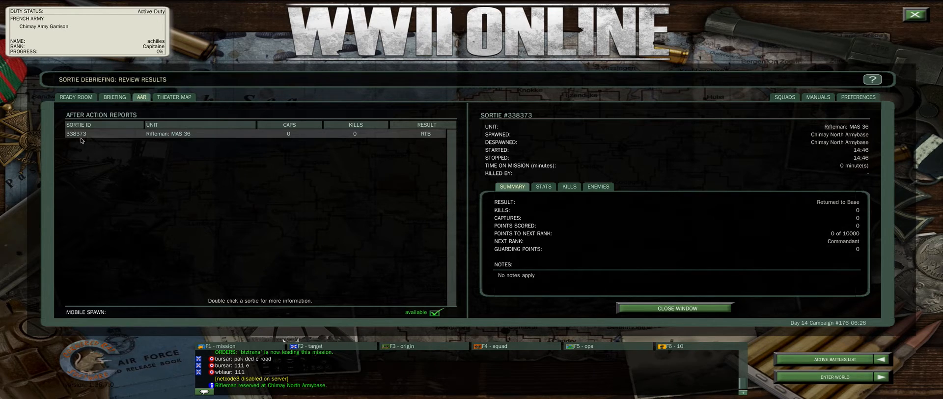
mouse_move(300, 218)
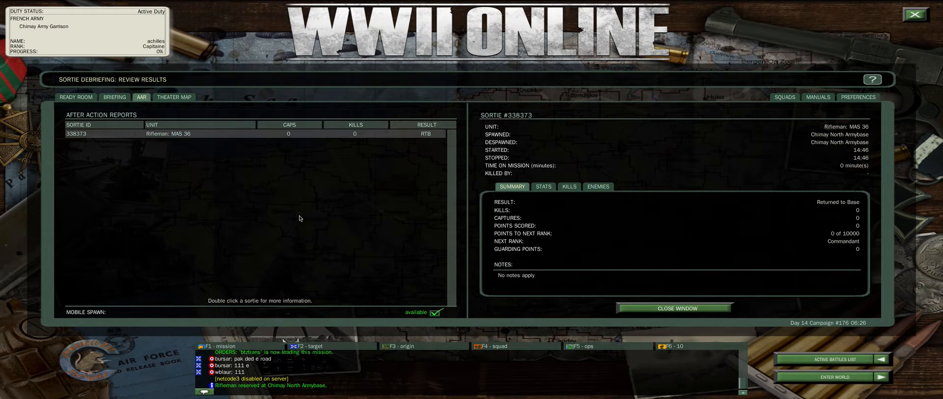
mouse_move(76, 140)
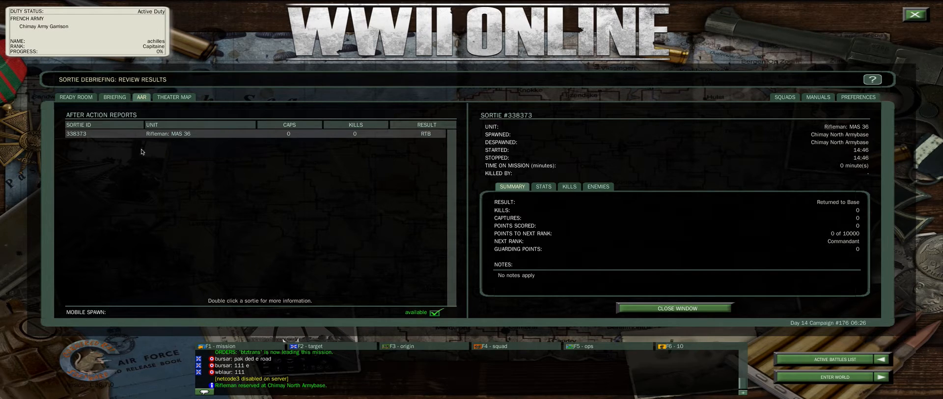
mouse_move(291, 141)
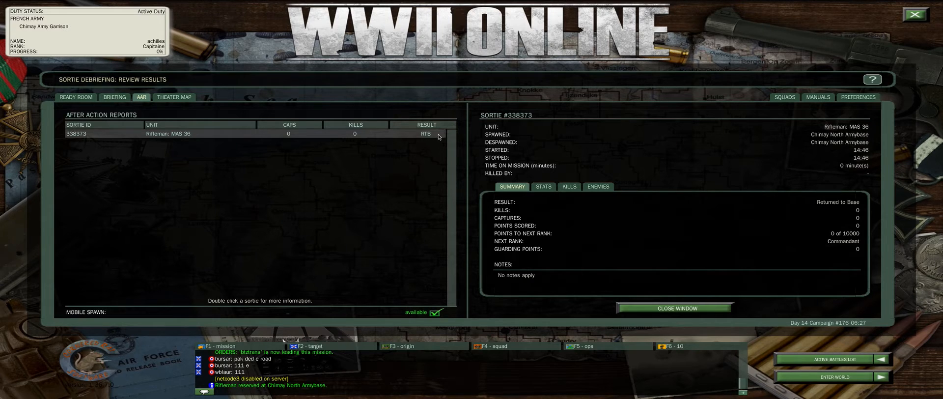
mouse_move(438, 137)
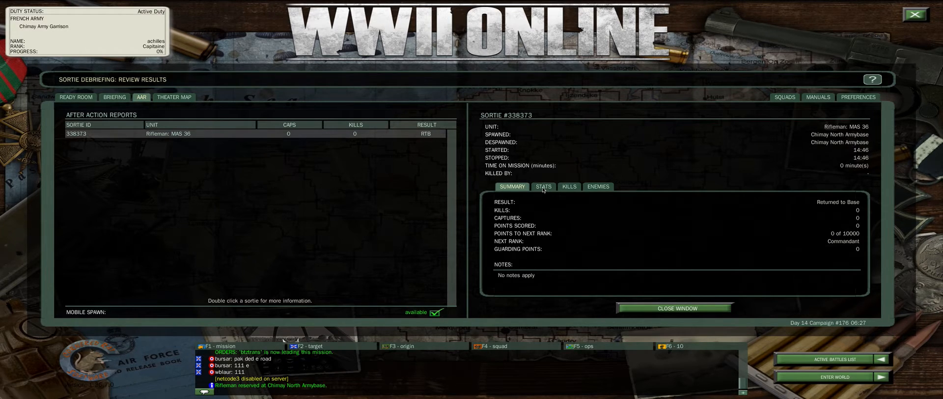
Review the sortie's stats, kills and enemies breakdowns, finding no kills recorded
left_click(543, 186)
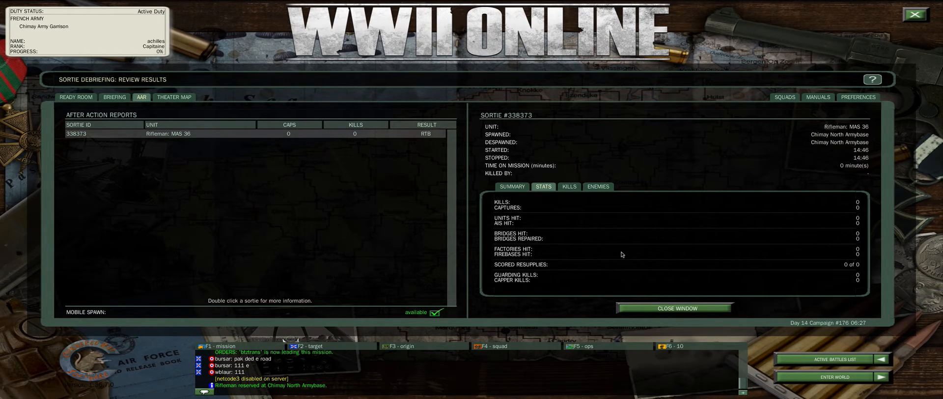
left_click(568, 186)
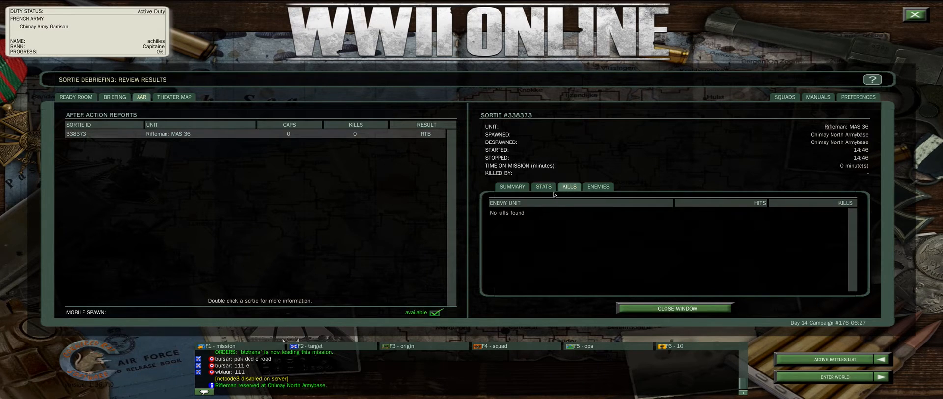
left_click(598, 186)
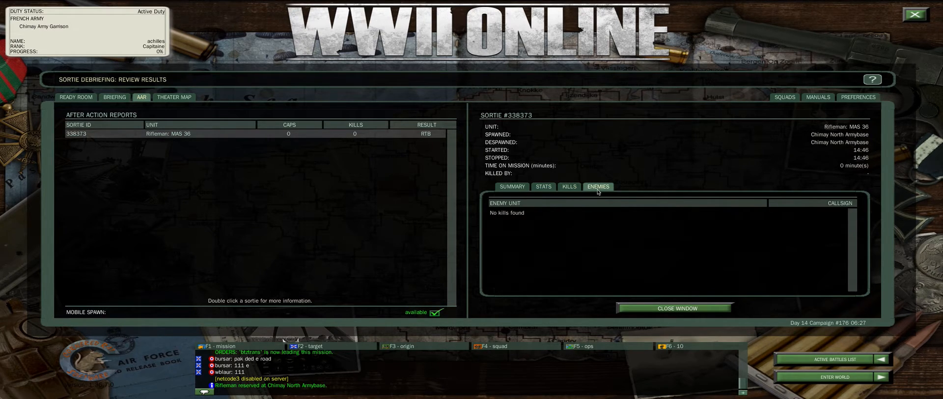
mouse_move(624, 215)
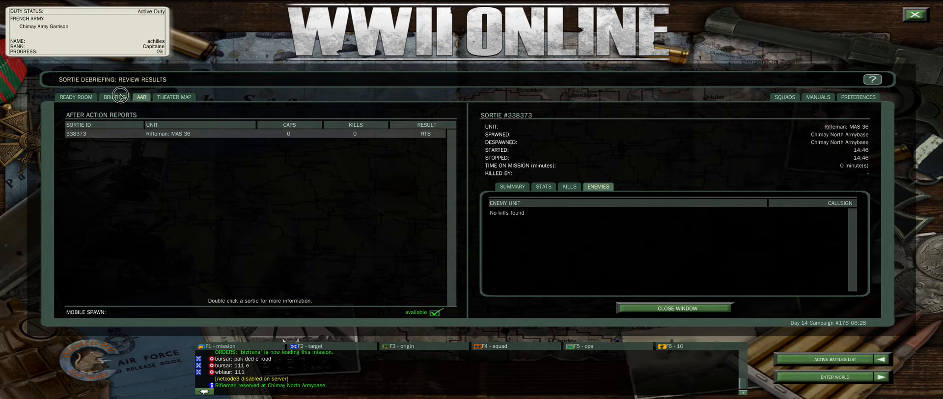
Check the briefing's mission member list, then return to the ready room with the Rifleman MAS 36 reserved
left_click(114, 97)
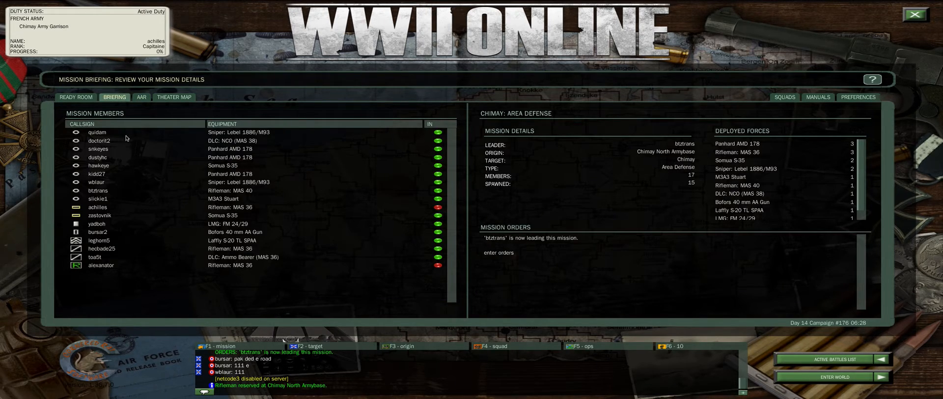
mouse_move(523, 153)
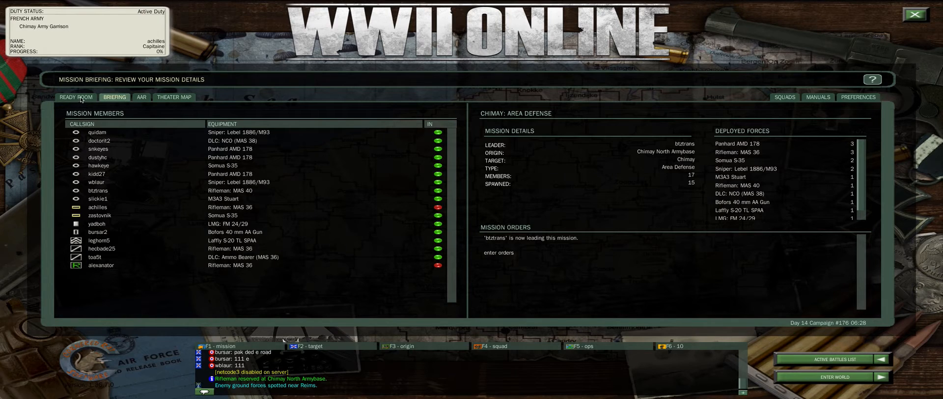
left_click(75, 97)
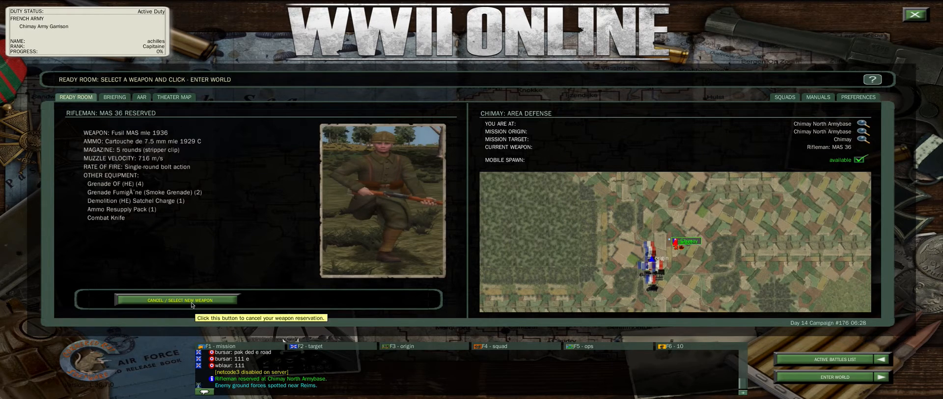
mouse_move(155, 303)
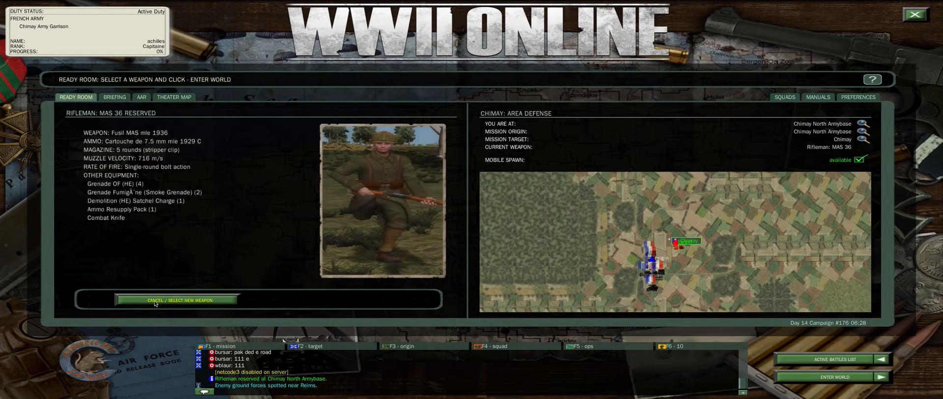
Cancel the rifleman reservation and reserve the Hotchkiss H-39 light tank at Chimay North Armybase
left_click(175, 299)
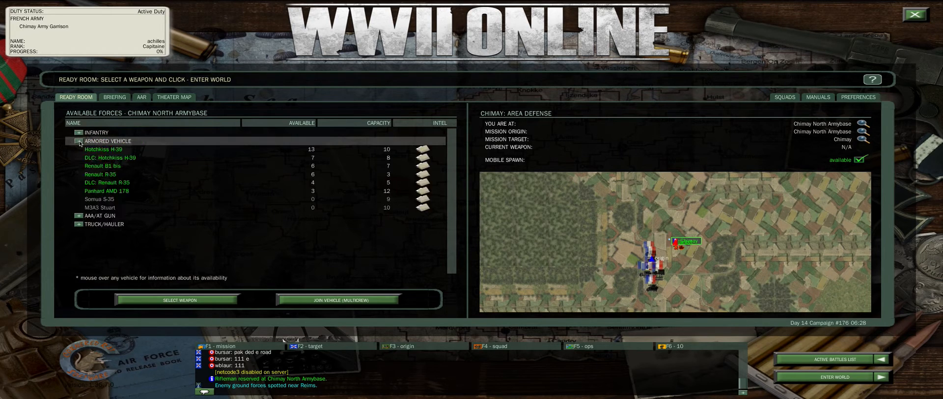
left_click(103, 148)
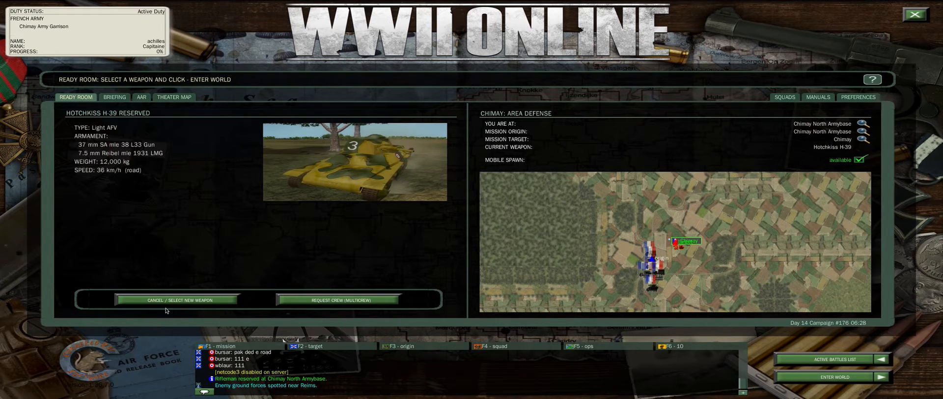
left_click(177, 299)
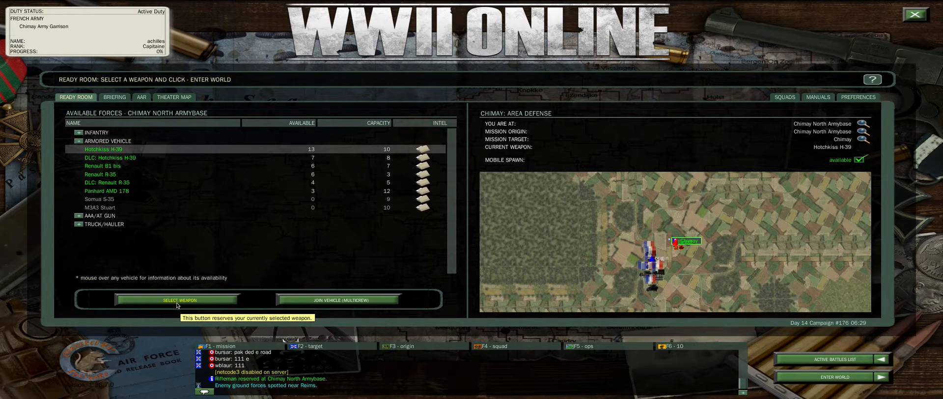
mouse_move(186, 313)
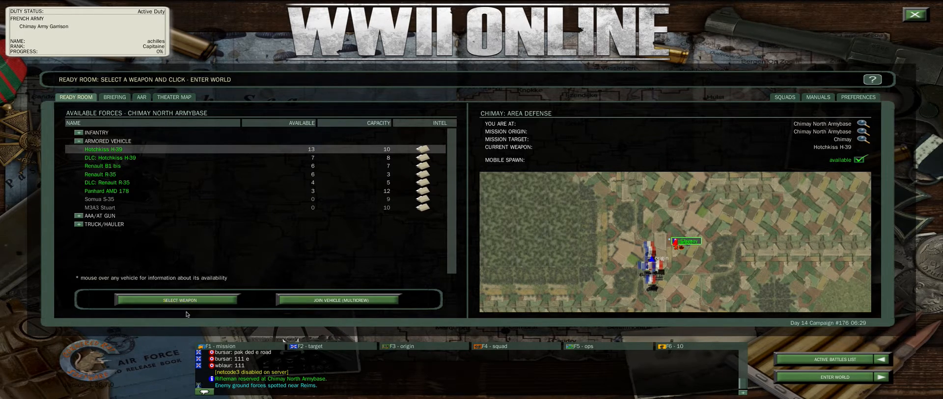